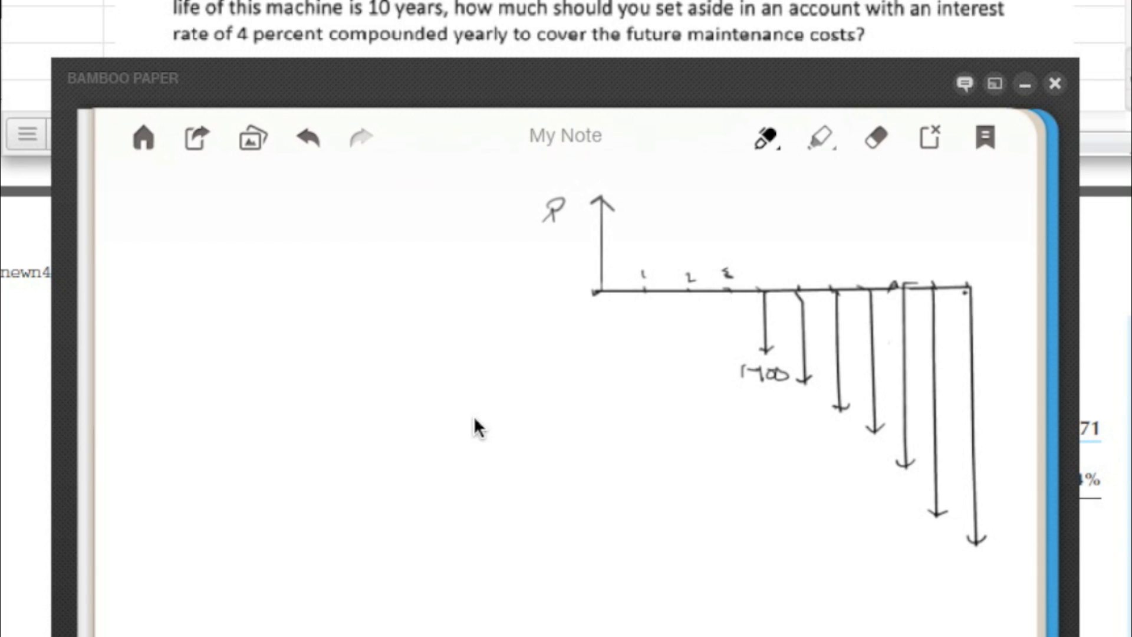
{"action": "mouse_move", "coordinate": [478, 427]}
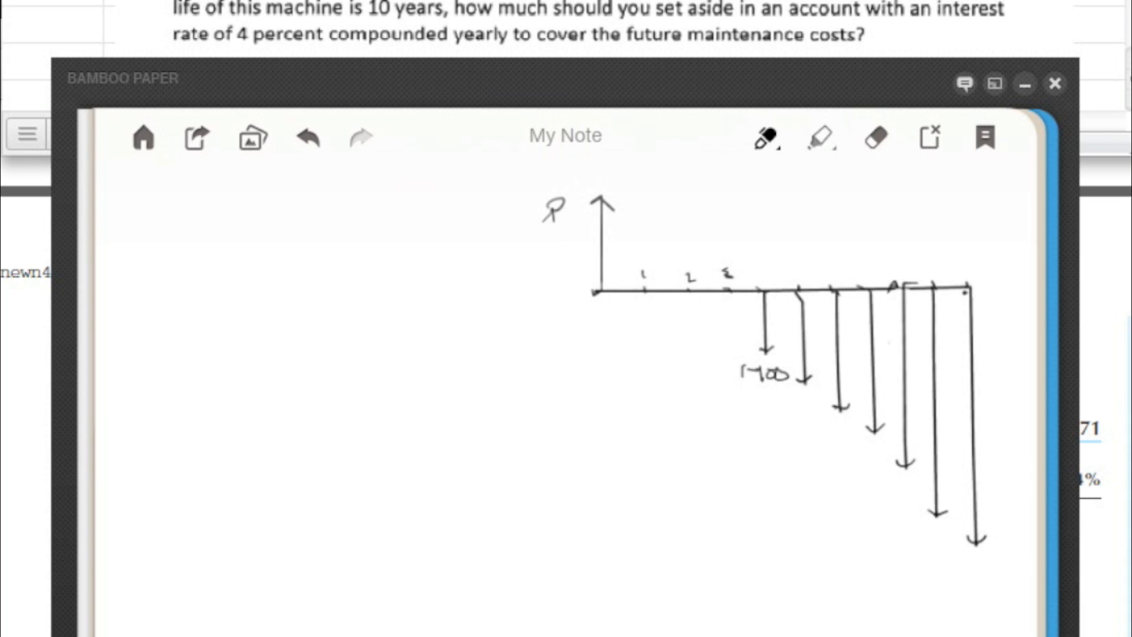
{"action": "mouse_move", "coordinate": [473, 225]}
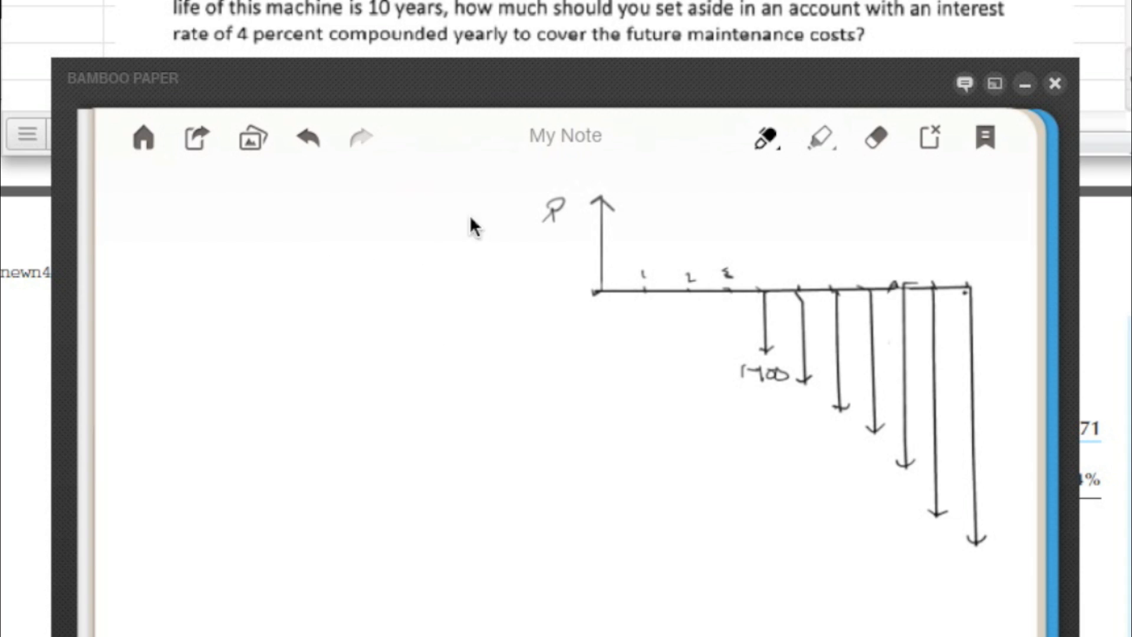
{"action": "mouse_move", "coordinate": [747, 352]}
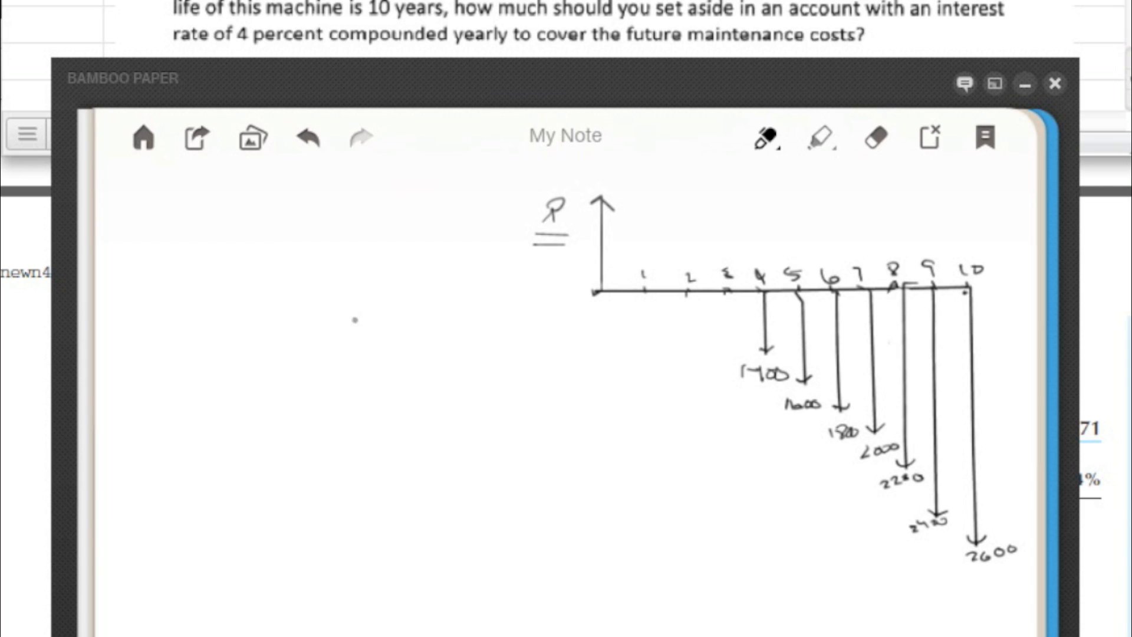
Sketch a small baseline with increasingly long downward arrows at the top left.
{"action": "left_click_drag", "start_coordinate": [252, 232], "coordinate": [403, 230]}
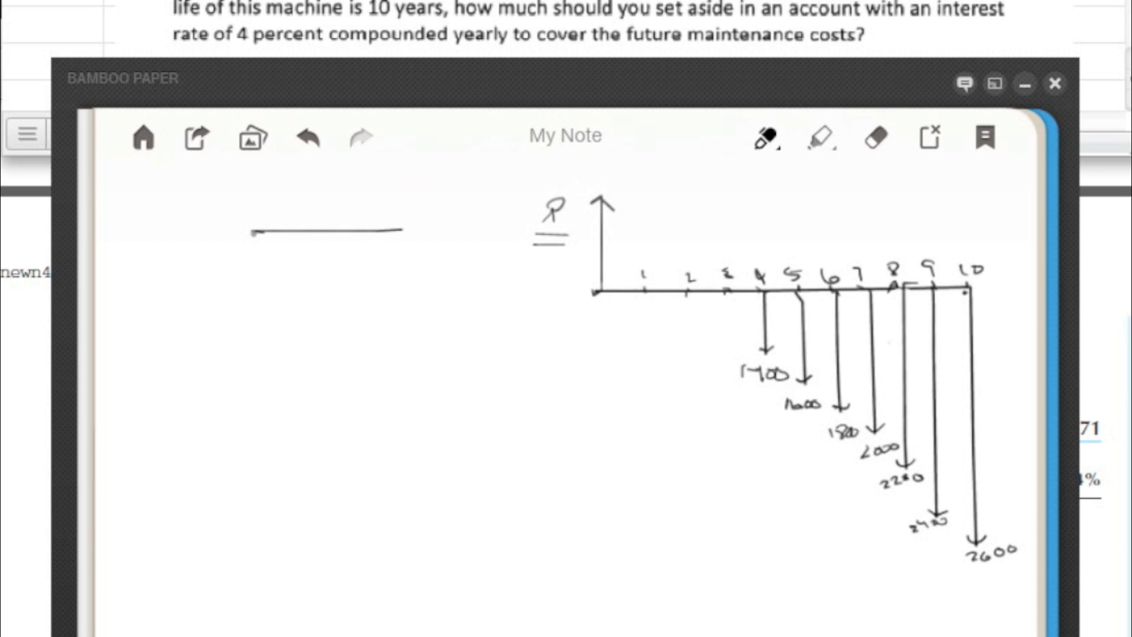
{"action": "left_click_drag", "start_coordinate": [253, 231], "coordinate": [307, 231]}
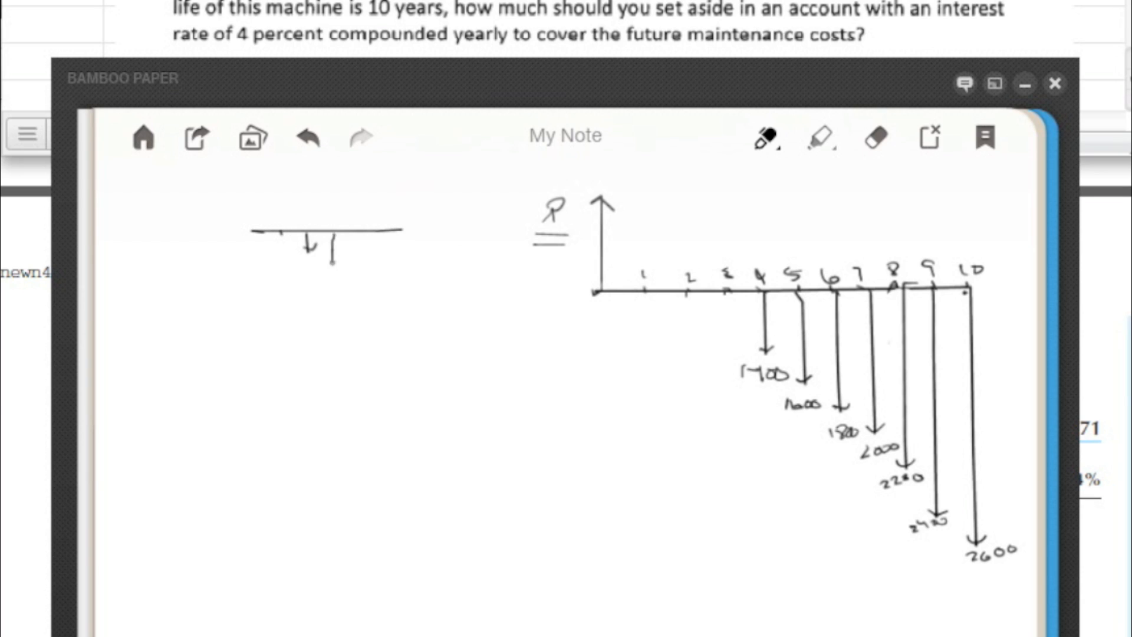
{"action": "left_click_drag", "start_coordinate": [350, 235], "coordinate": [364, 271]}
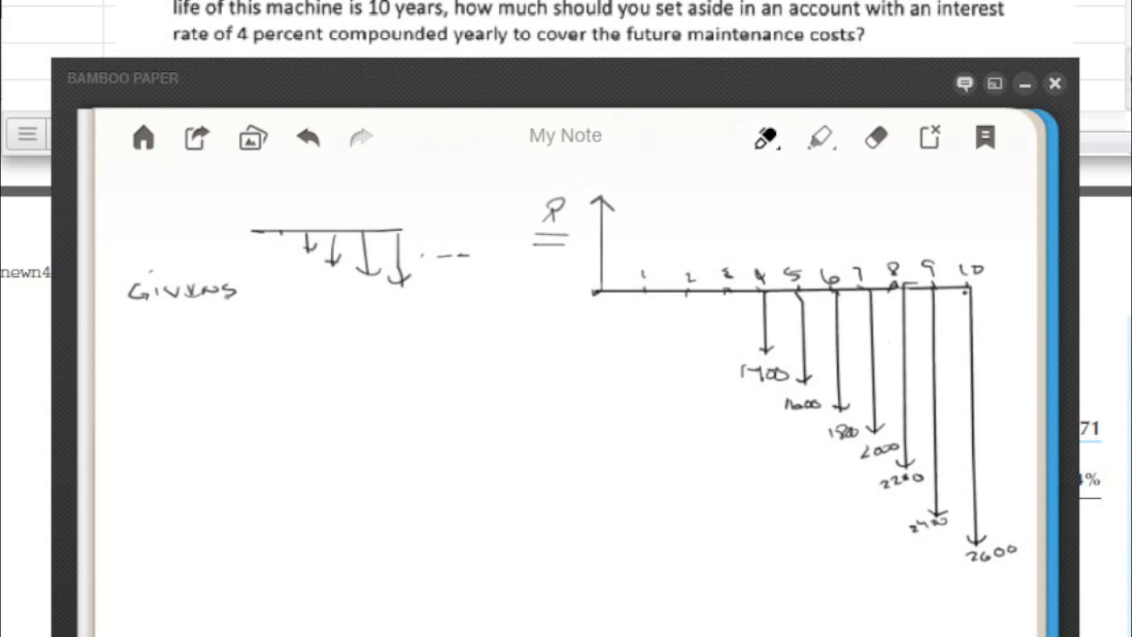
Underline GIVENS and list A = $1400 @ yr 4, G = $200, i = 4% APR, n = 10 yrs.
{"action": "left_click_drag", "start_coordinate": [130, 303], "coordinate": [251, 297]}
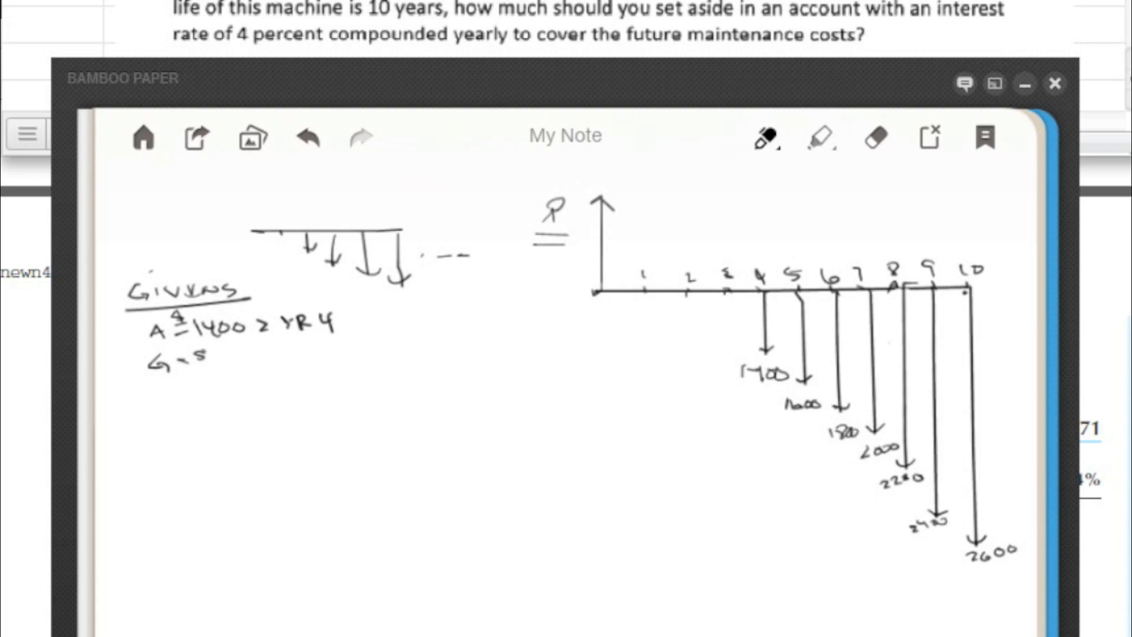
{"action": "type", "text": "200"}
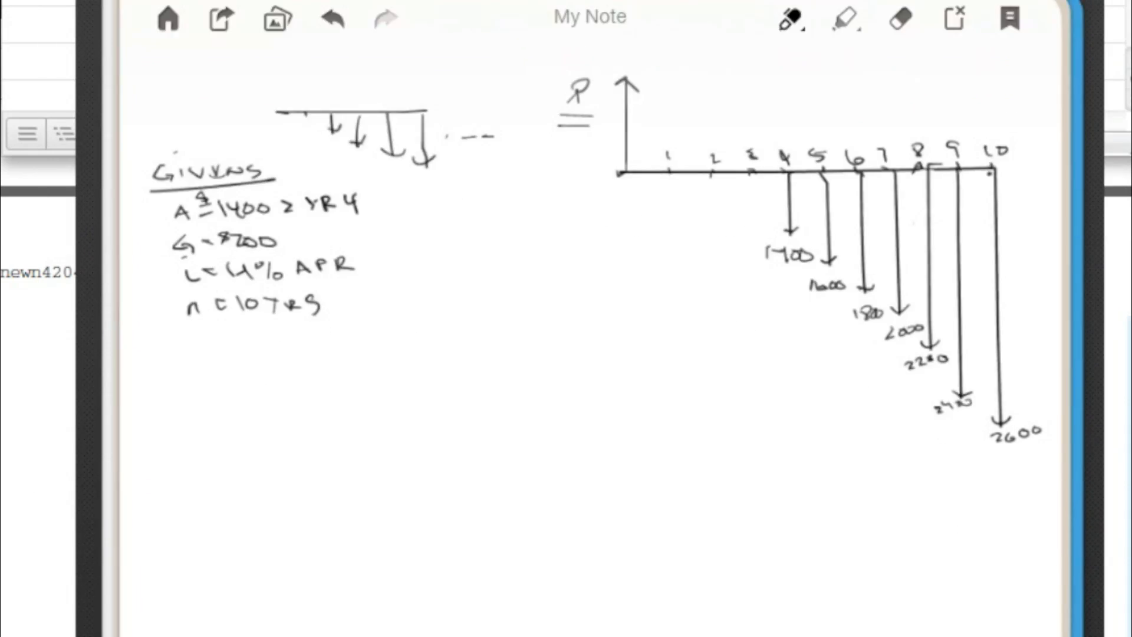
In green, mark year 3 and bracket the payments from years 4–10.
{"action": "left_click", "coordinate": [785, 19]}
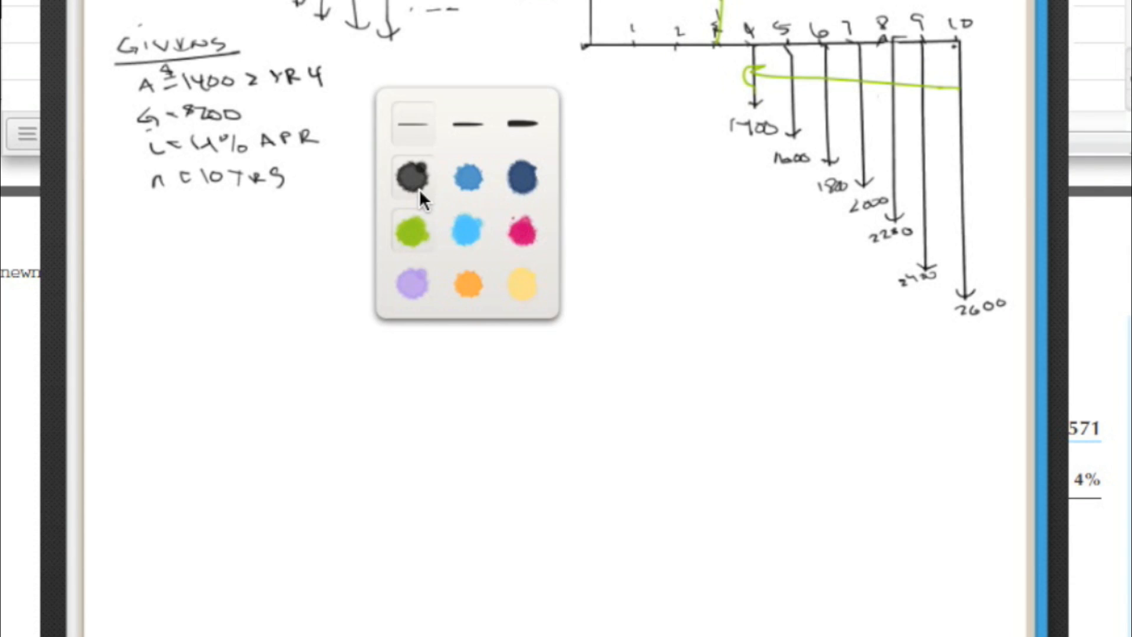
Switch the pen back to black and bring up the 4% interest table PDF.
{"action": "left_click", "coordinate": [412, 177]}
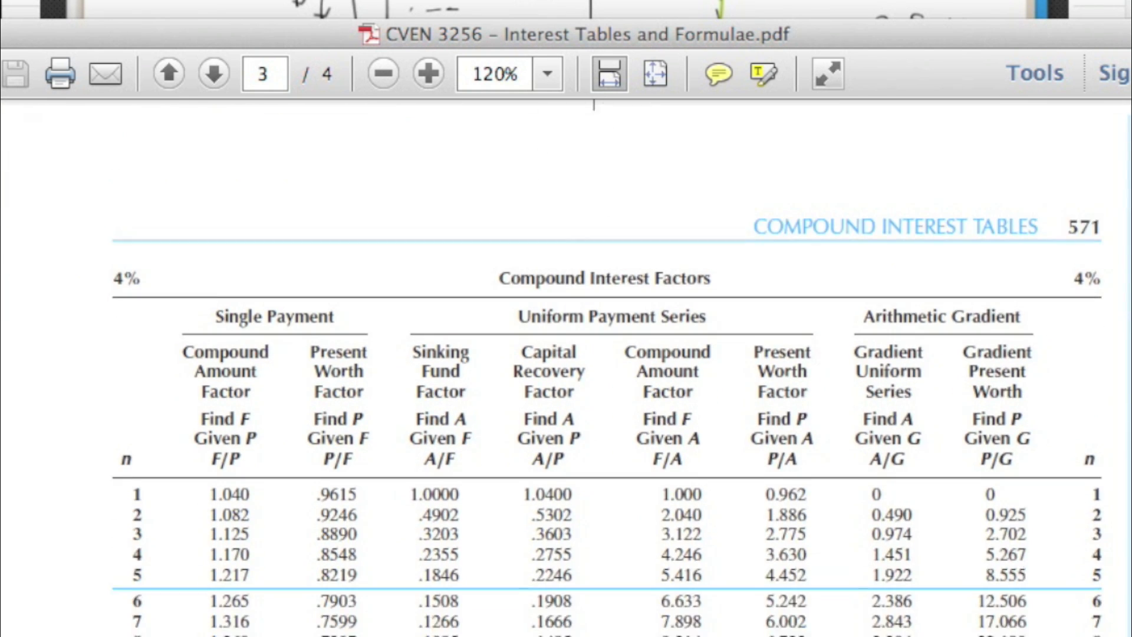
Scroll the 4% table down to the n = 7 factor rows.
{"action": "scroll", "scroll_direction": "down", "scroll_amount": 3}
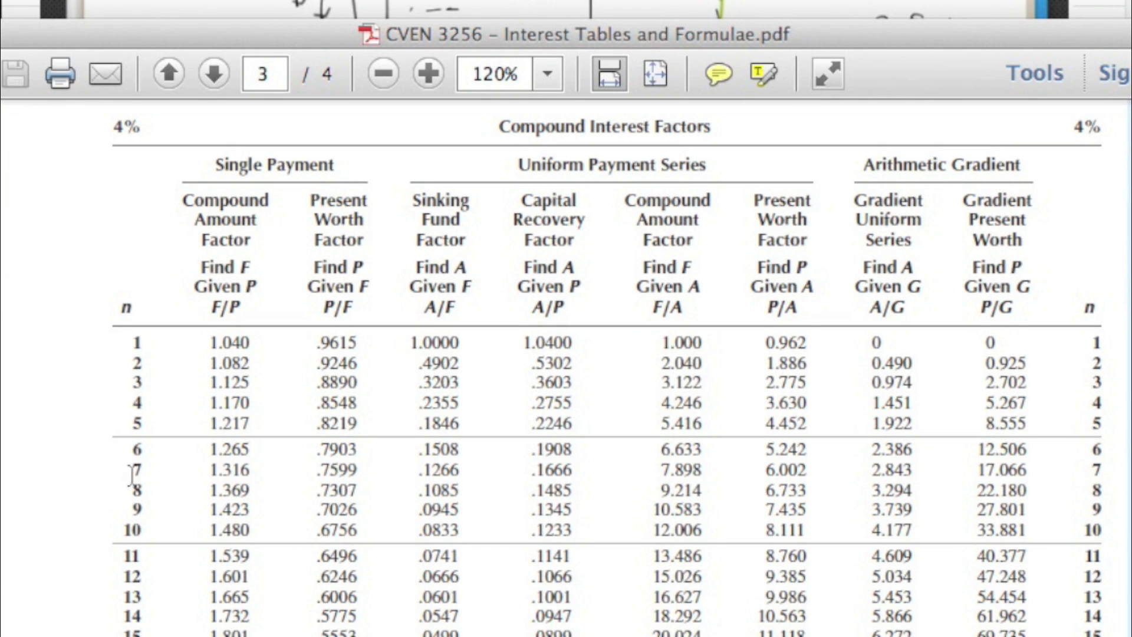
{"action": "mouse_move", "coordinate": [782, 477]}
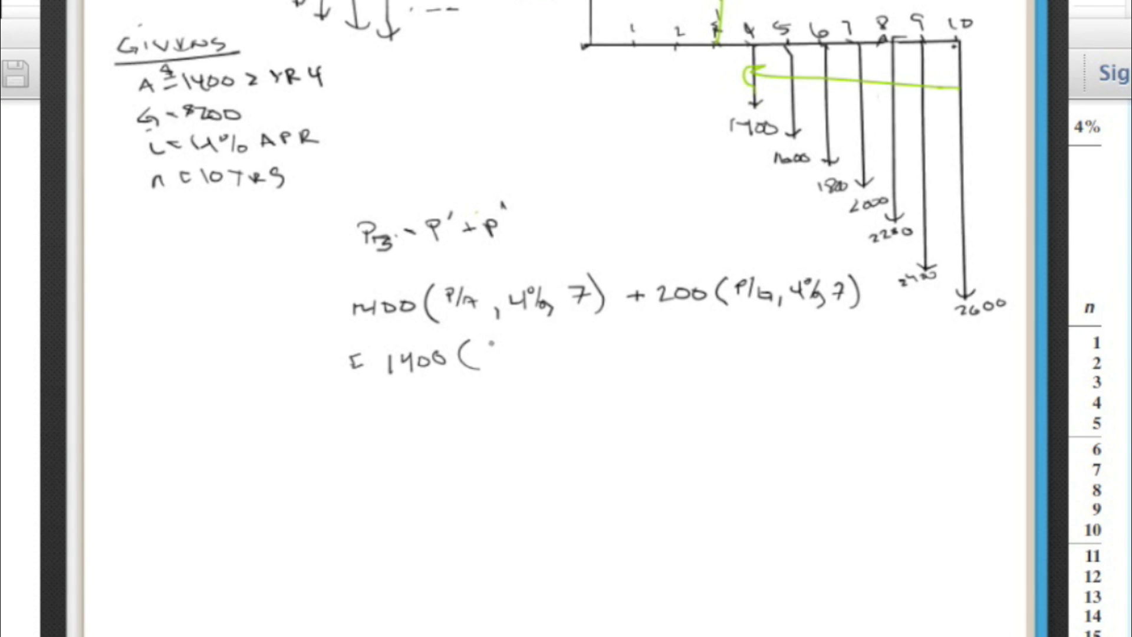
Write 1400(6.002) + 200(17.066), giving P3 = $11,816 @ YR 3.
{"action": "type", "text": "6.002) + 200(17"}
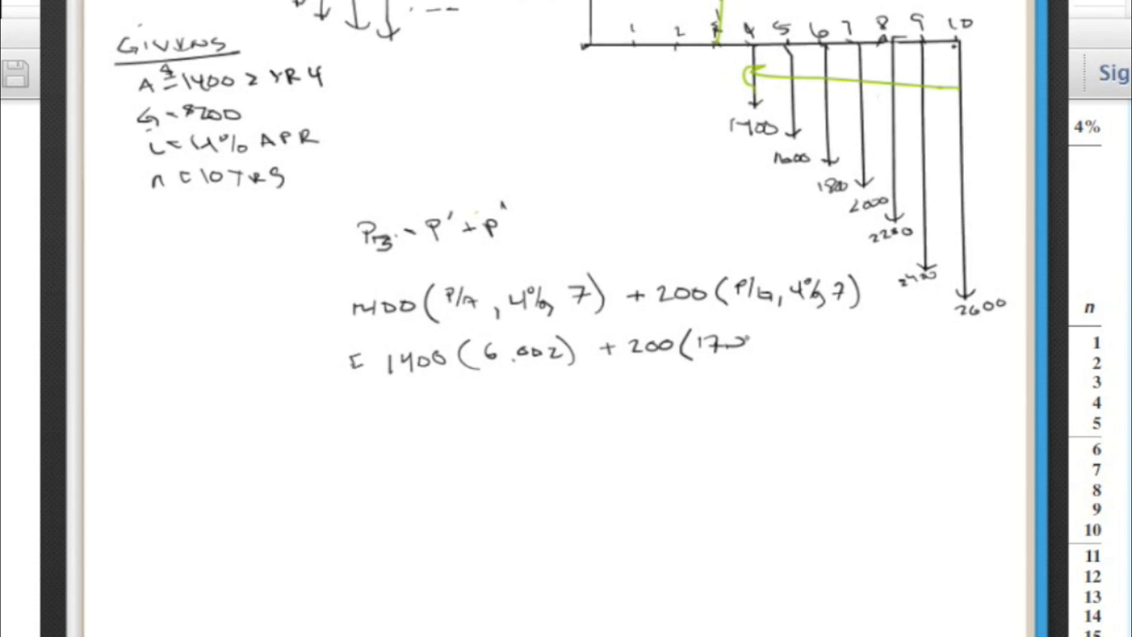
{"action": "type", "text": "66)"}
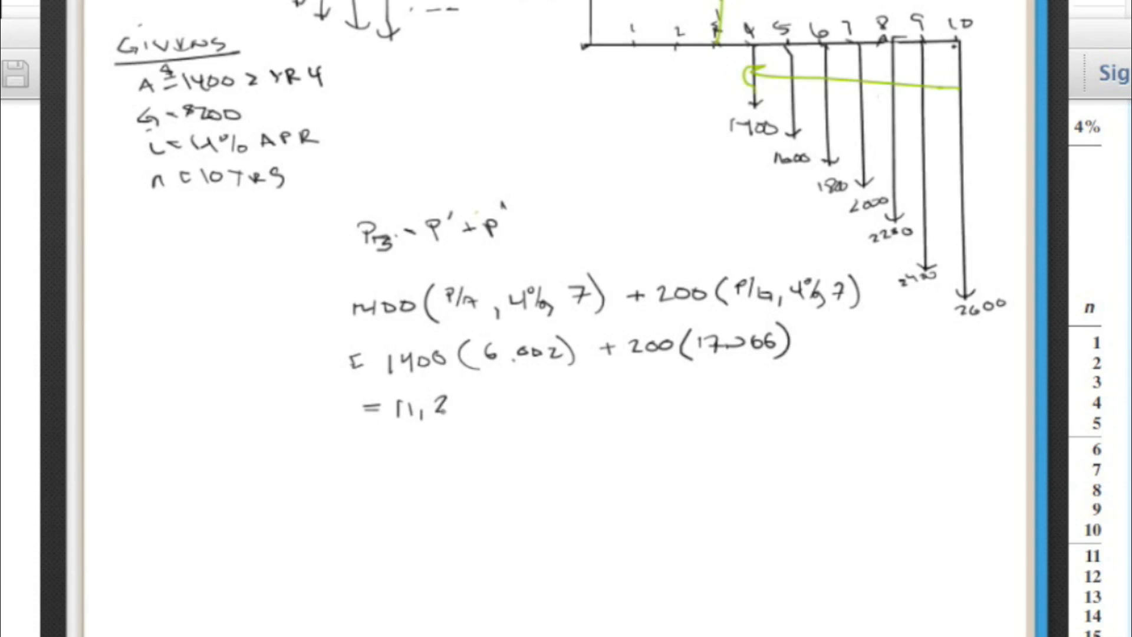
{"action": "type", "text": "16@."}
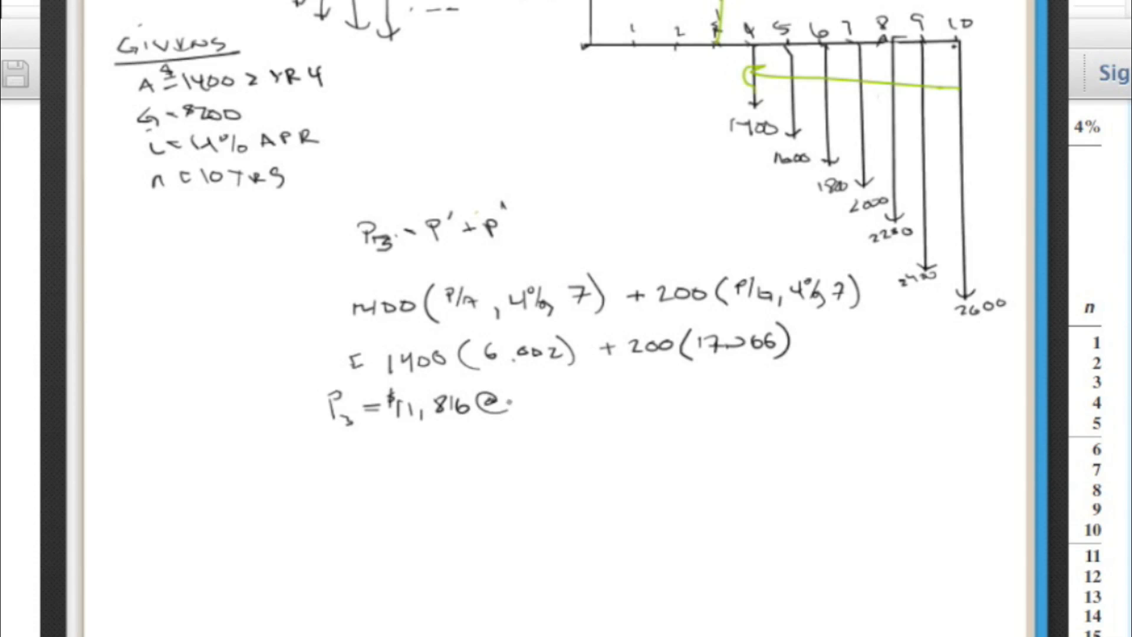
{"action": "type", "text": "YR 3"}
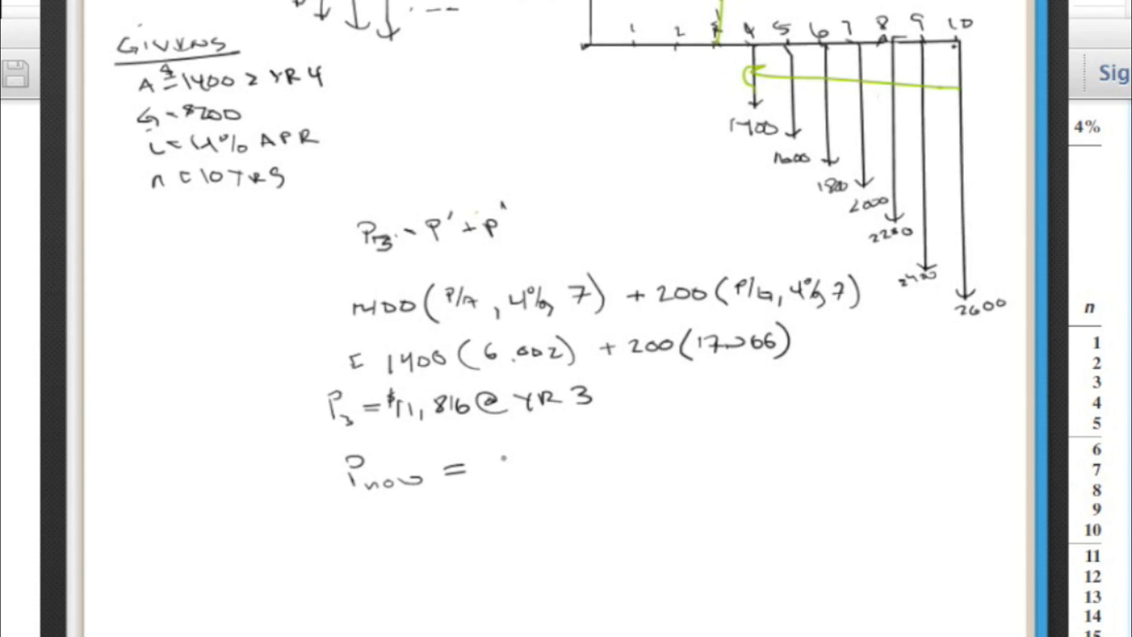
Write P now = $11,816(P/F, 4%, 3) on the next line.
{"action": "type", "text": "11,816"}
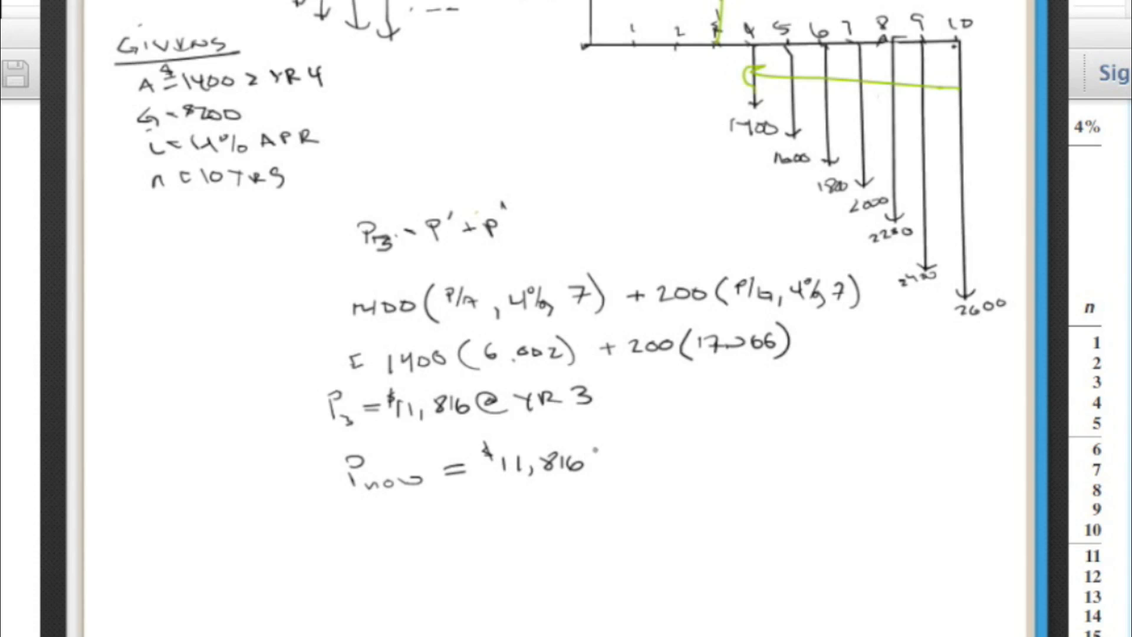
{"action": "type", "text": "("}
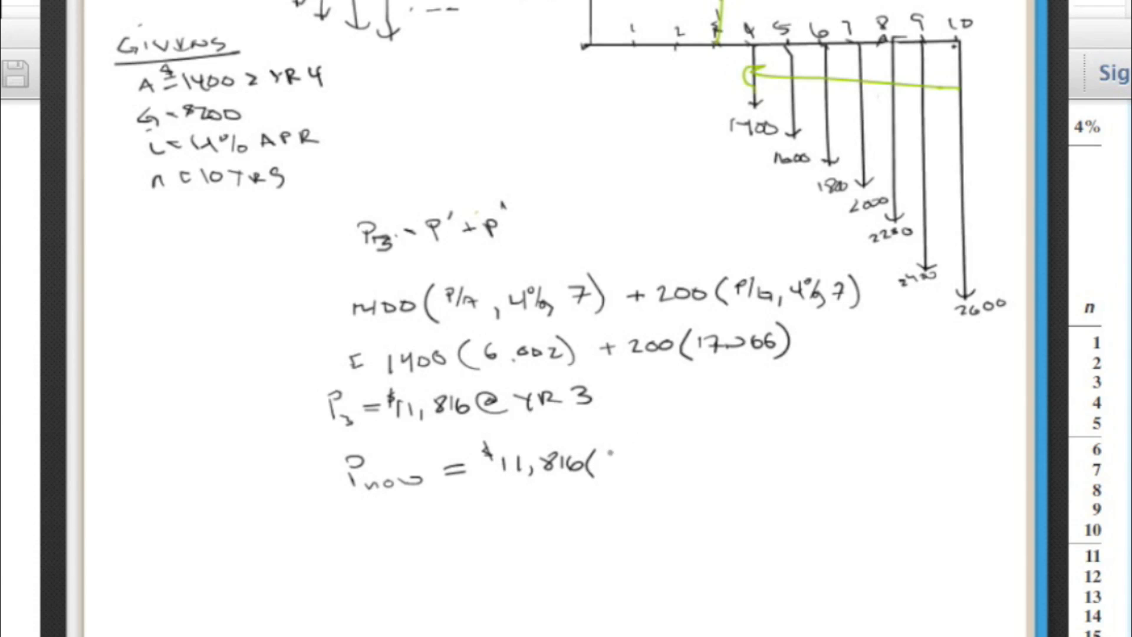
{"action": "type", "text": "P/F, 4%,"}
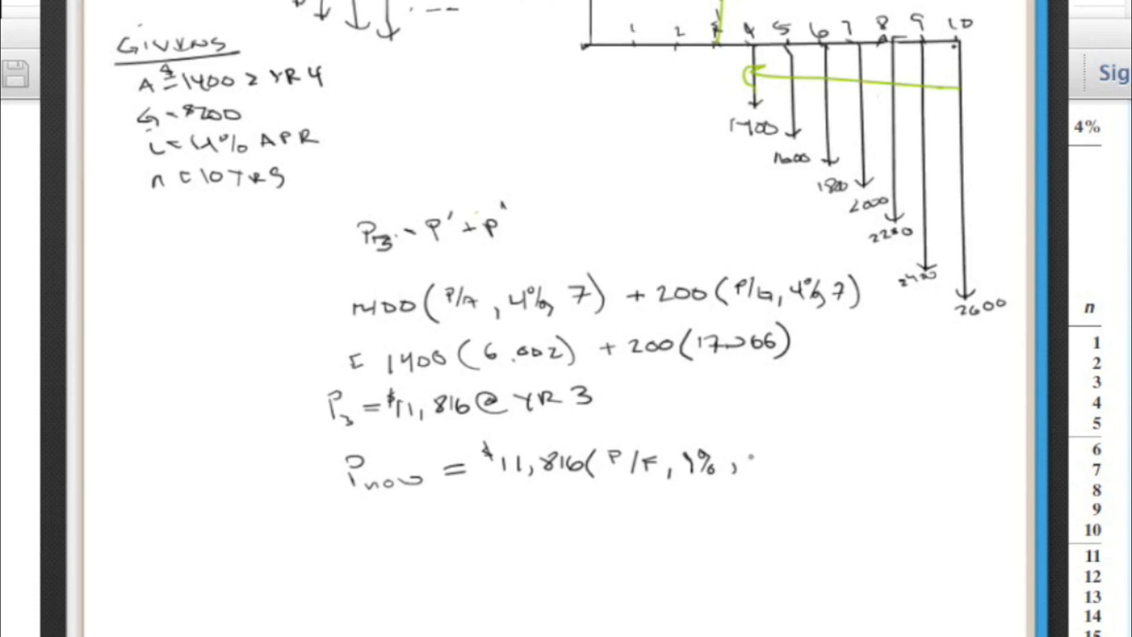
{"action": "type", "text": "3)"}
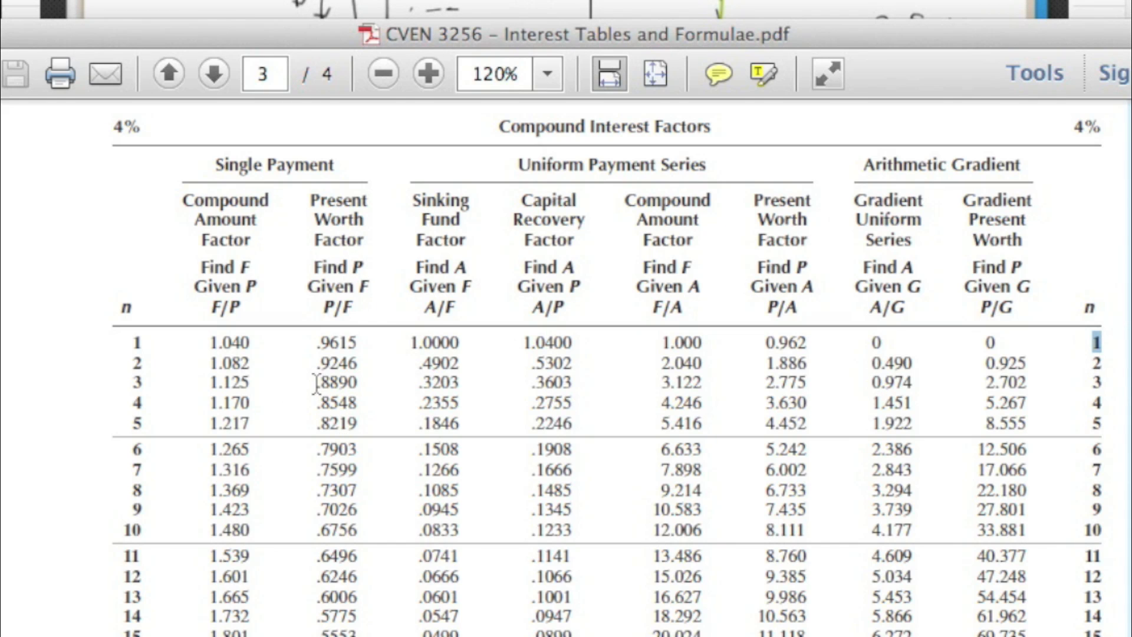
Select the n = 3 present worth factor .8890 in the 4% table.
{"action": "double_click", "coordinate": [336, 382]}
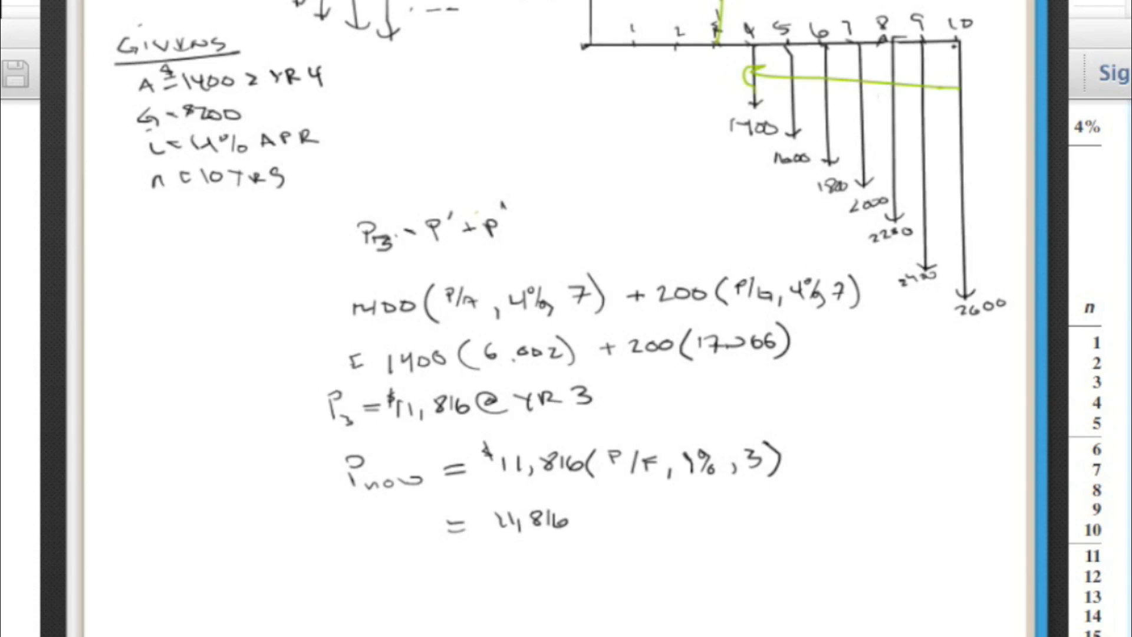
Write = 11,816(0.8890) and the underlined answer P = $10,504.40.
{"action": "type", "text": "/6"}
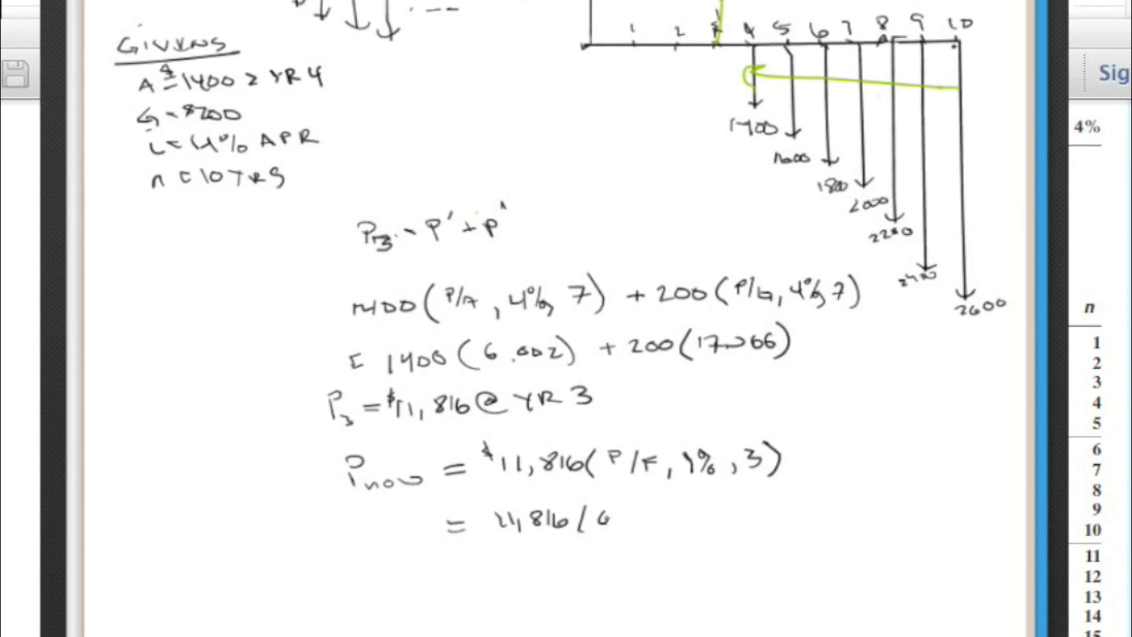
{"action": "type", "text": ".8890)"}
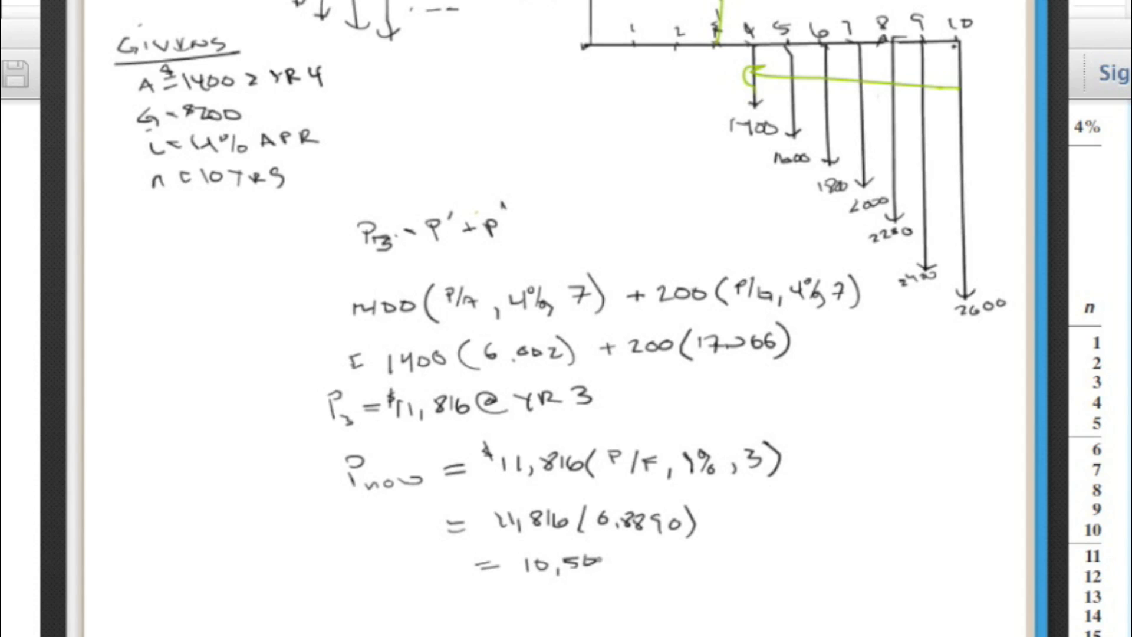
{"action": "type", "text": "4.70"}
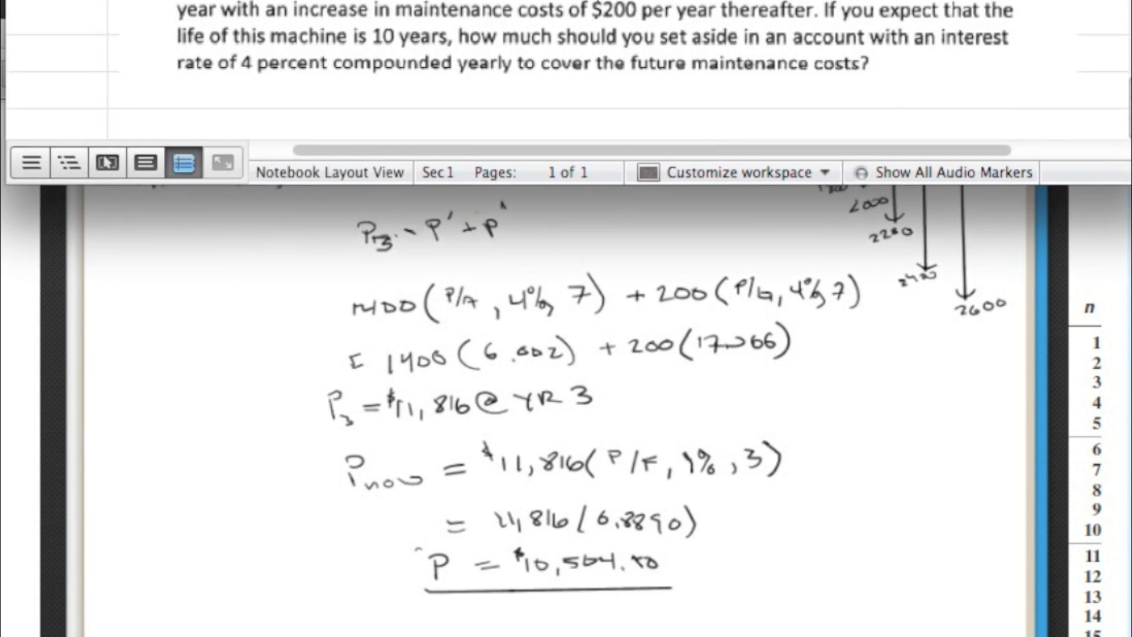
Scroll through the Word problem statement on 10-year maintenance costs at 4%.
{"action": "scroll", "scroll_direction": "up", "scroll_amount": 3}
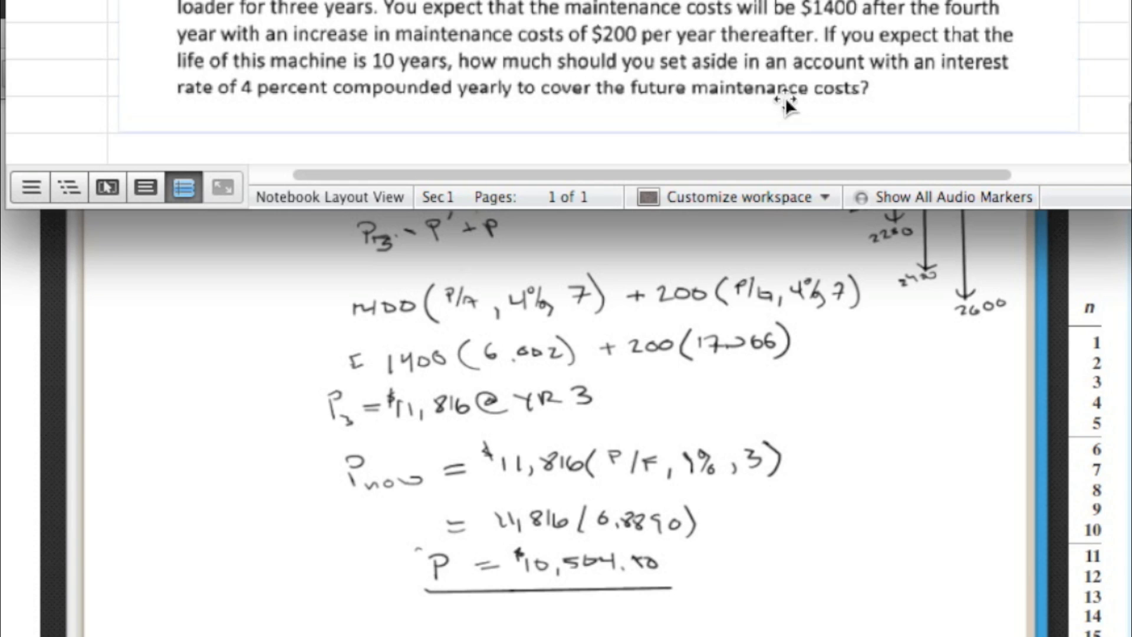